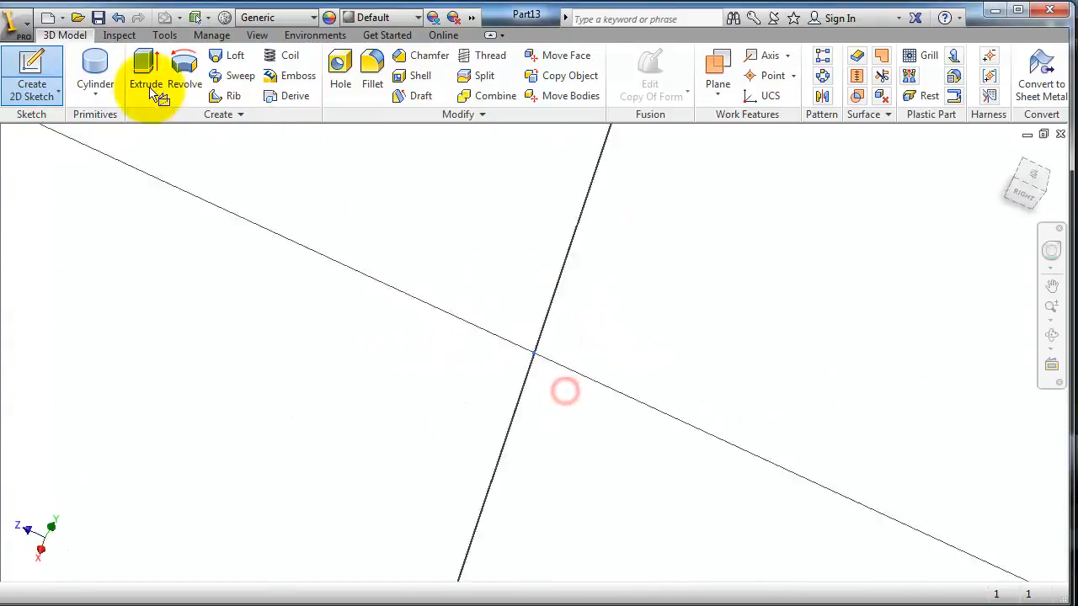
Step: Sketch a circle centred on the origin and start extruding it
left_click(31, 75)
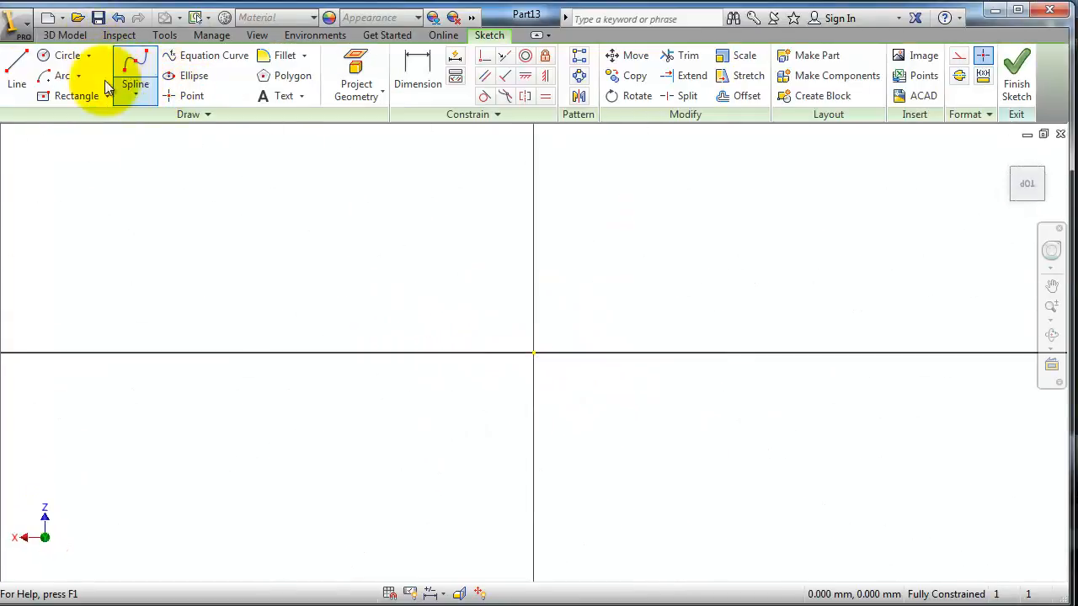
left_click(68, 54)
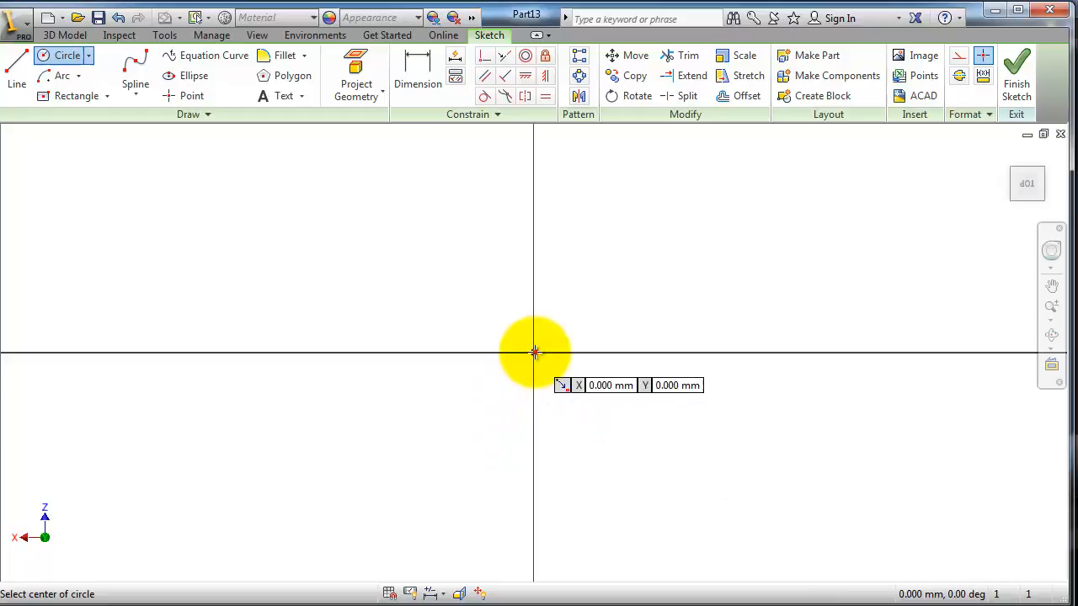
left_click(533, 354)
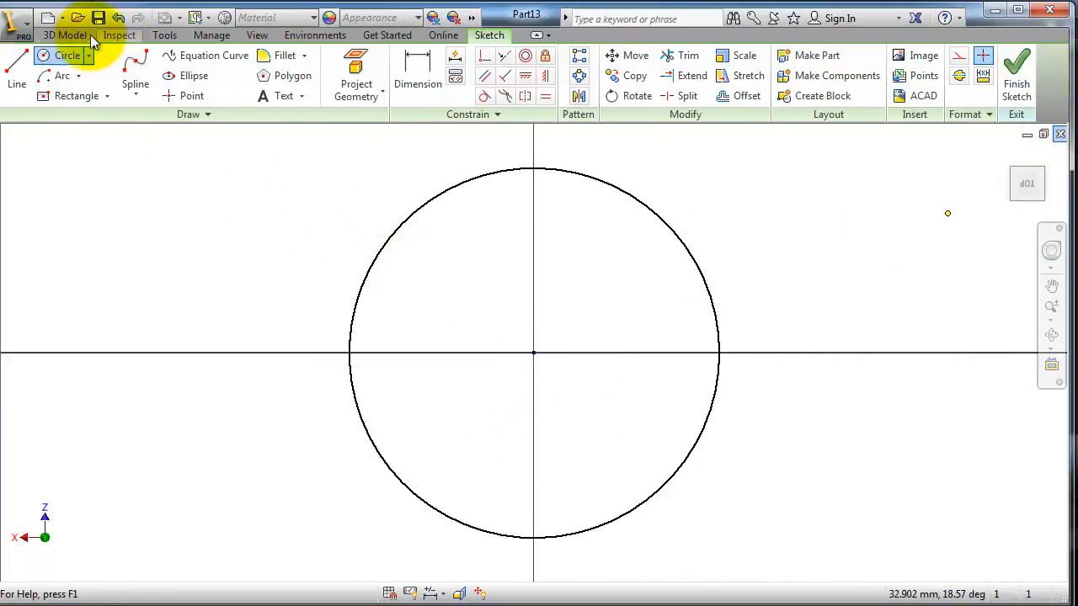
left_click(65, 34)
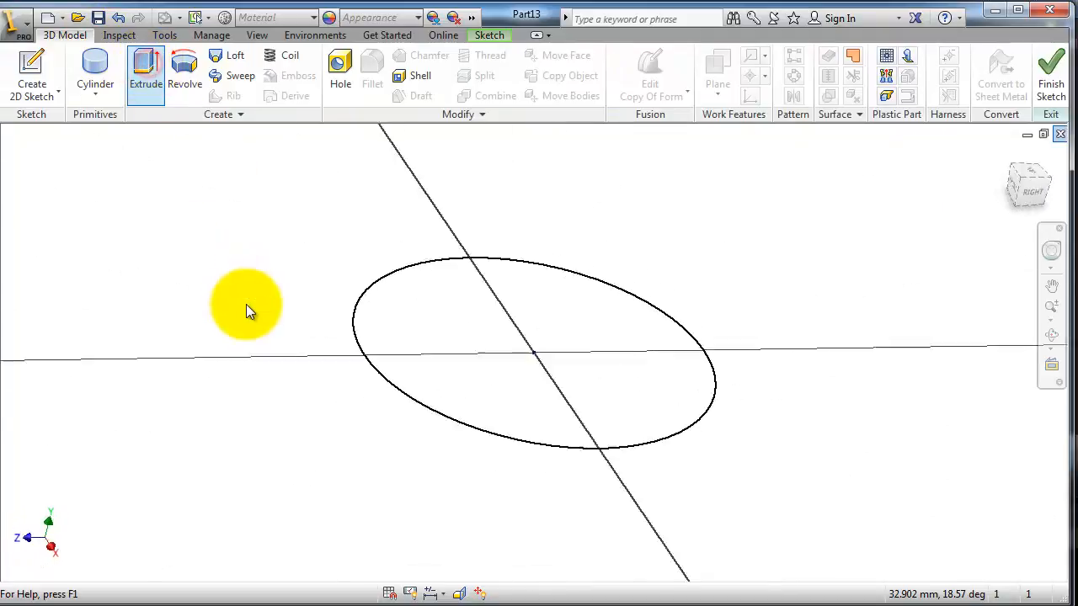
Step: Extrude the circle as a symmetric surface cylinder and orbit to view it from the side
left_click(145, 72)
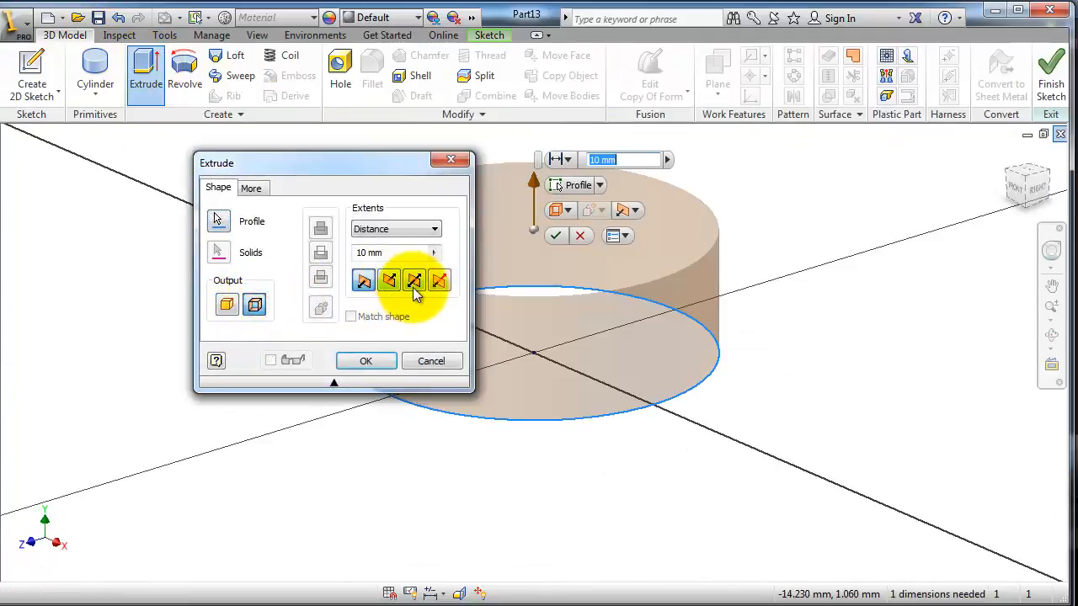
left_click(413, 280)
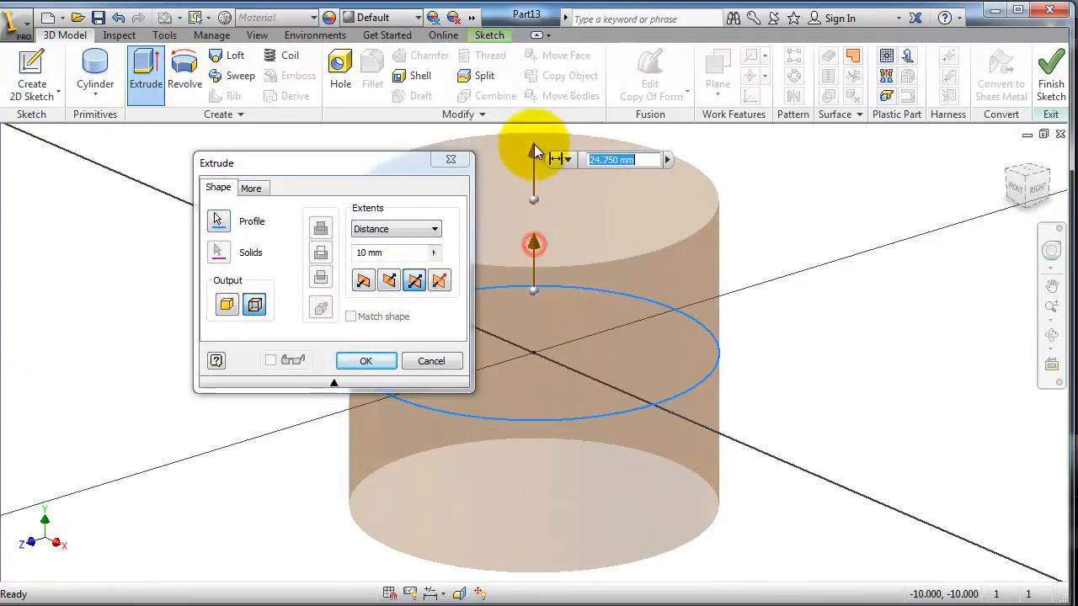
left_click(366, 360)
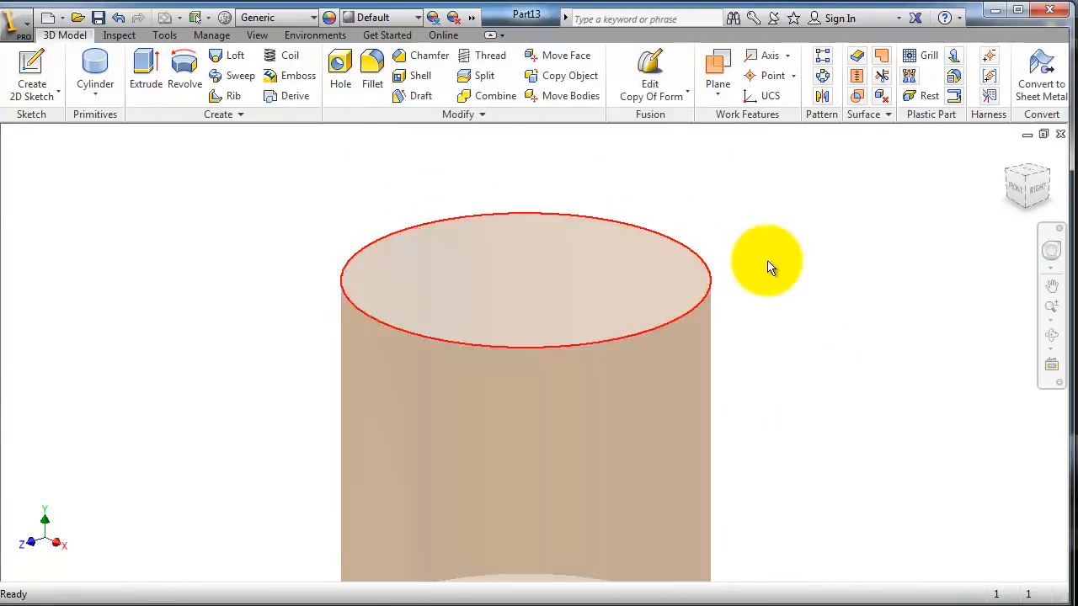
left_click_drag(766, 270, 757, 350)
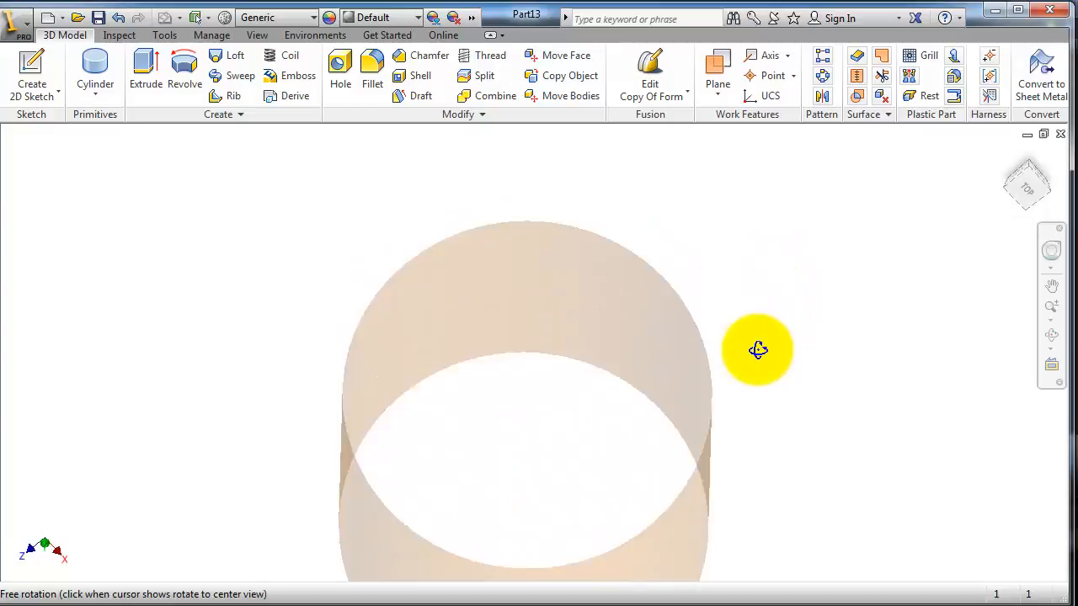
left_click_drag(758, 350, 118, 138)
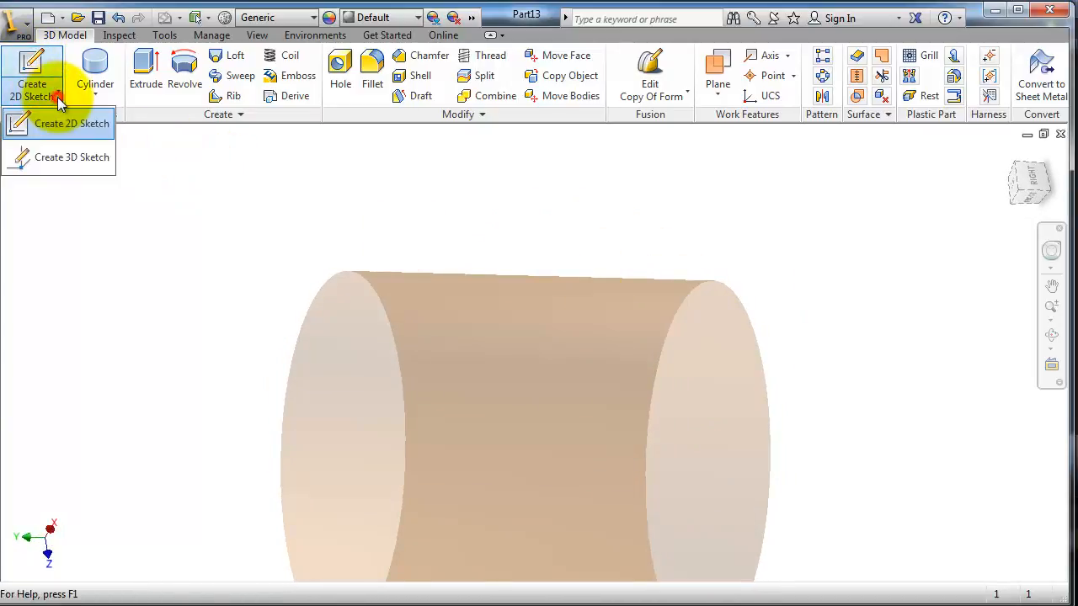
Step: Turn on the Browser under View > User Interface and orbit to a tilted view
left_click(71, 123)
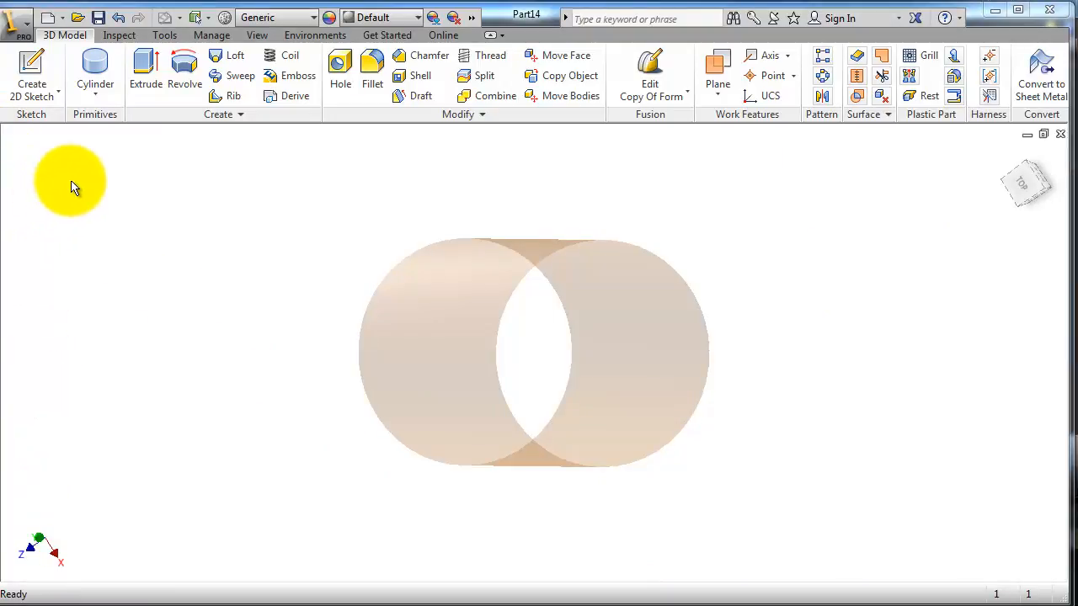
mouse_move(311, 206)
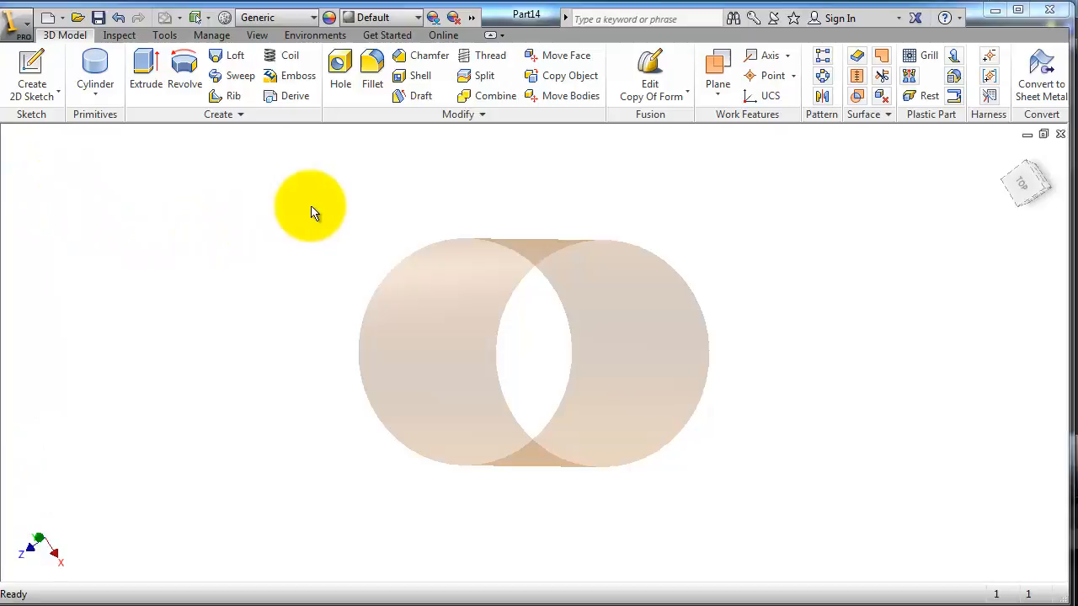
left_click(257, 35)
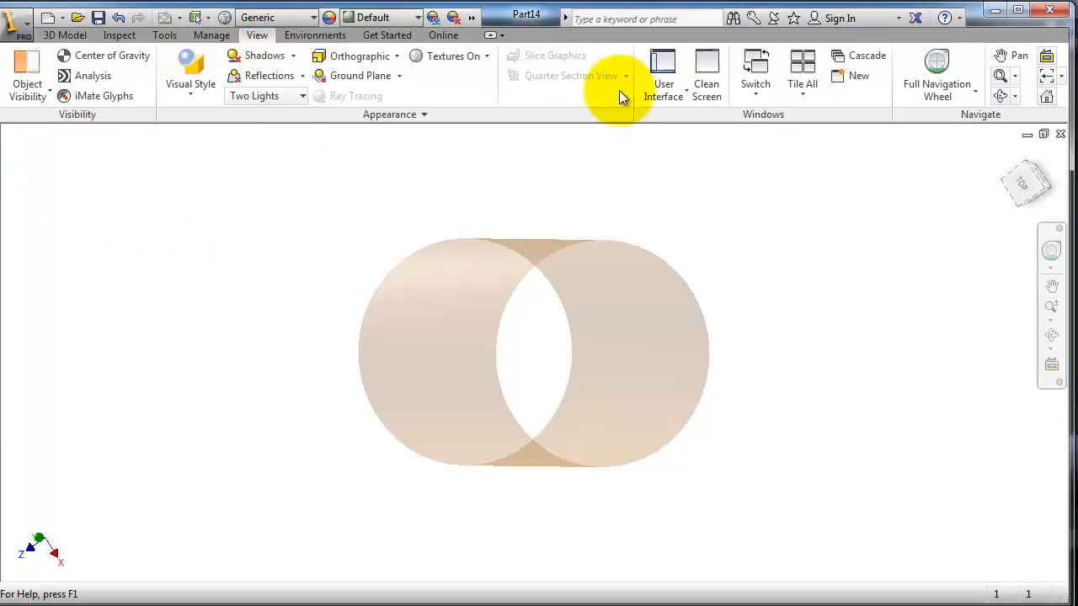
left_click(663, 72)
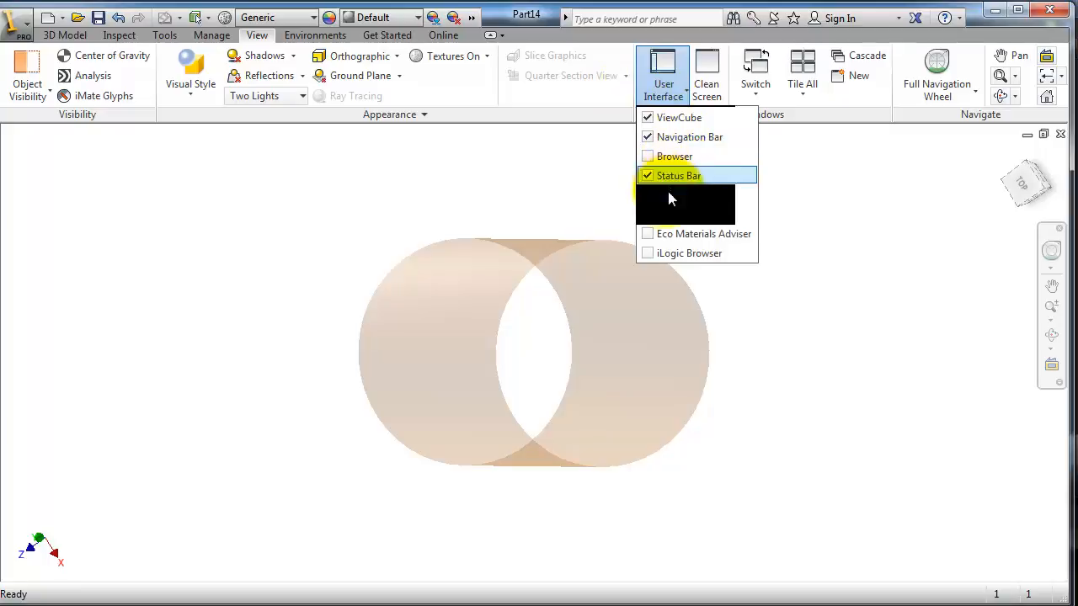
left_click(675, 156)
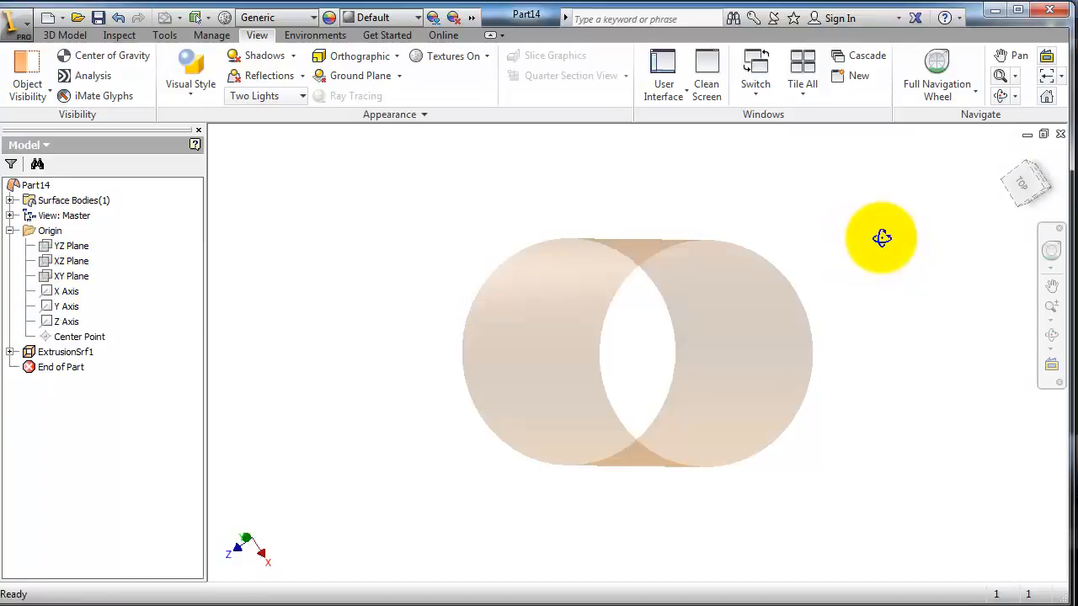
left_click_drag(882, 238, 741, 354)
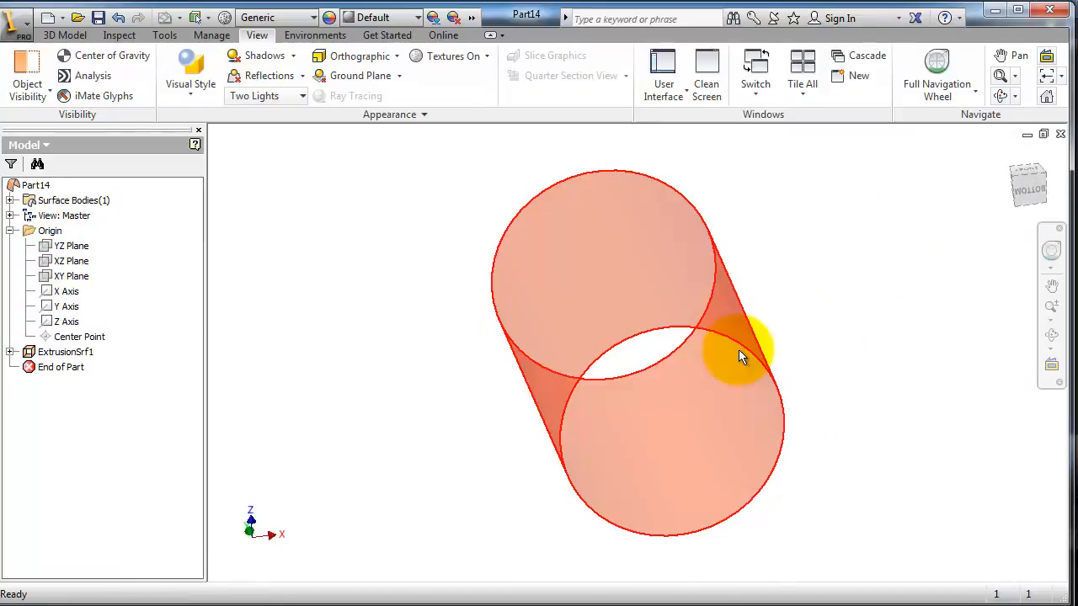
Step: Fill the origin-centred rectangle with a planar Boundary Patch crossing the cylinder
left_click(74, 276)
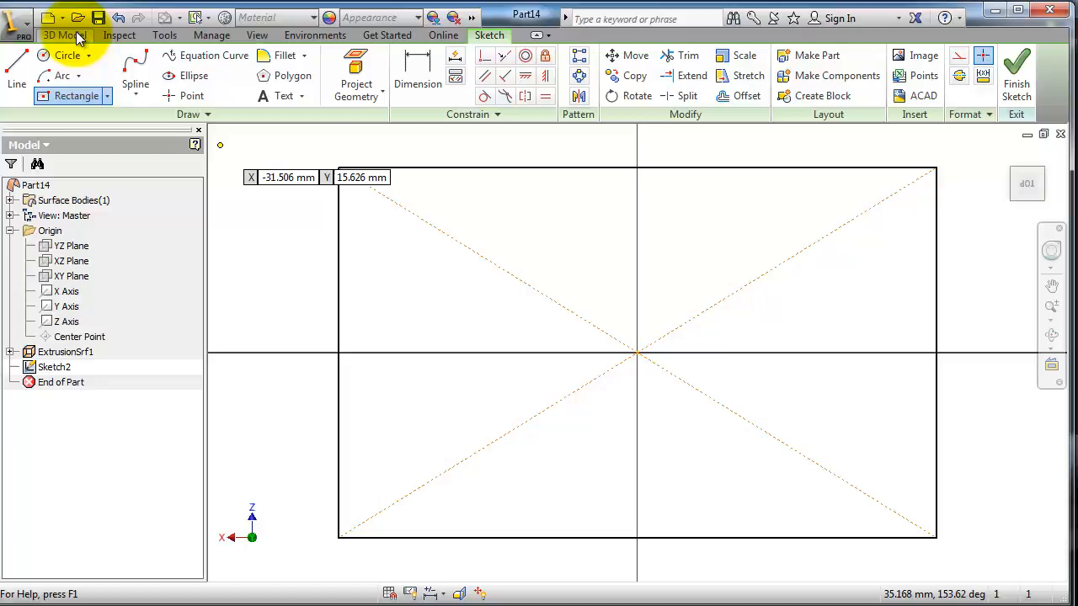
left_click(64, 35)
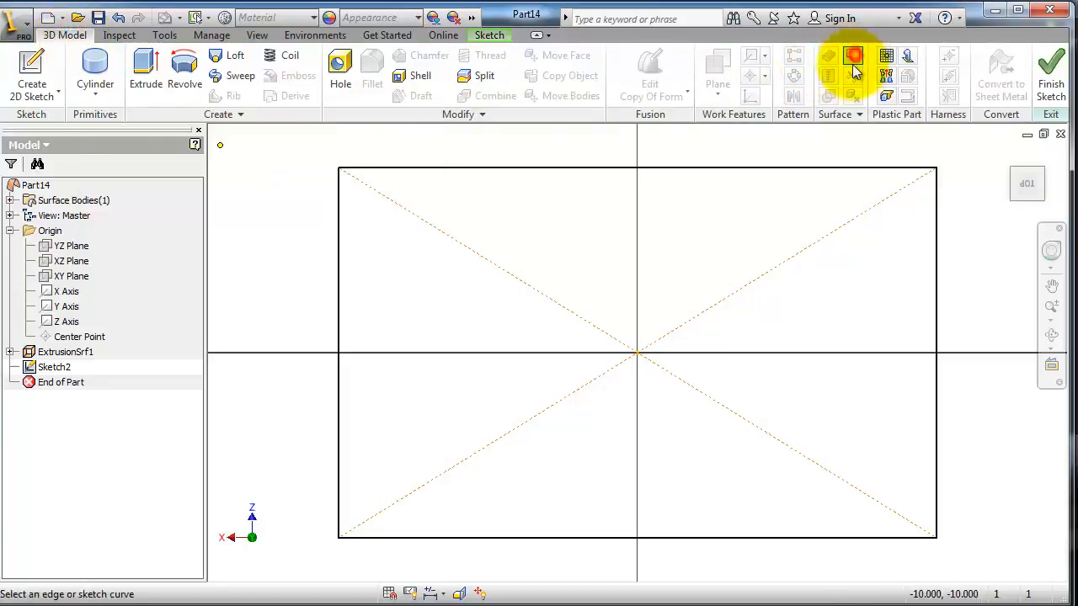
left_click(853, 56)
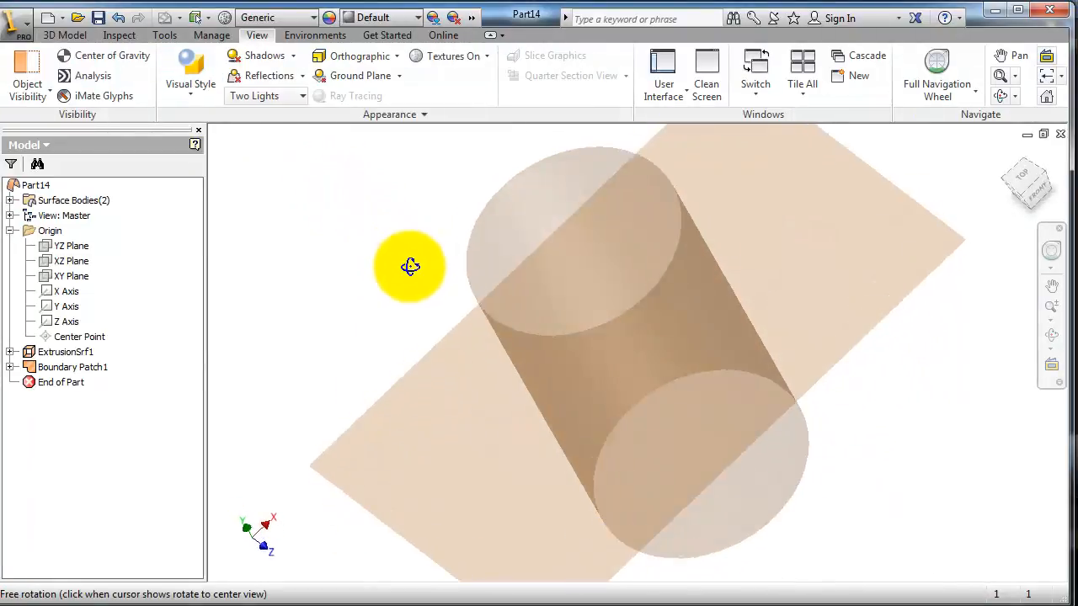
Step: Orbit around the patch and cylinder, then return to the 3D modelling commands
left_click_drag(410, 267, 484, 258)
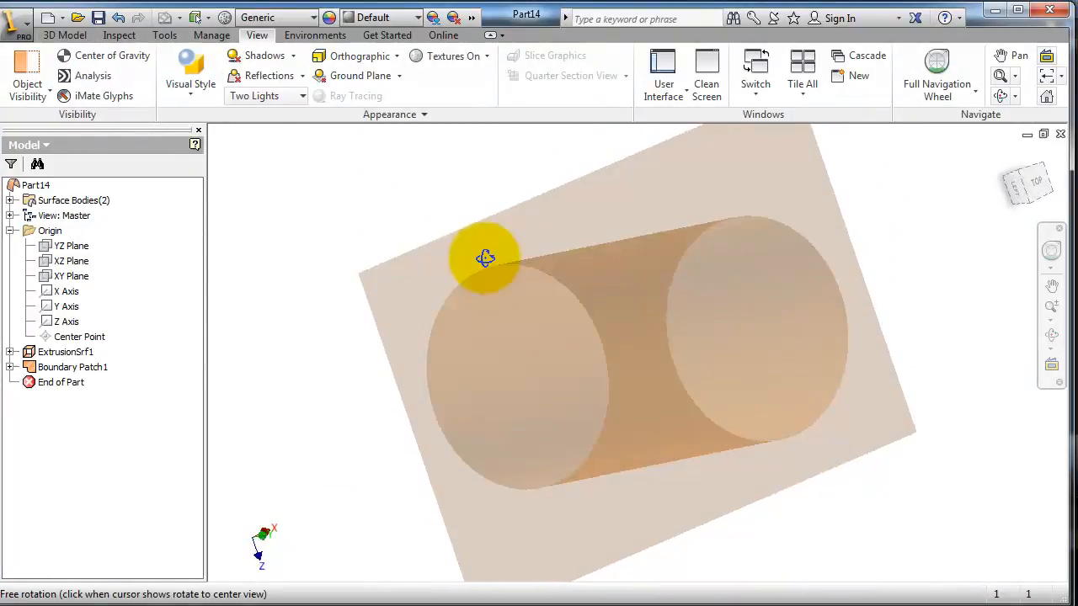
left_click_drag(485, 259, 462, 276)
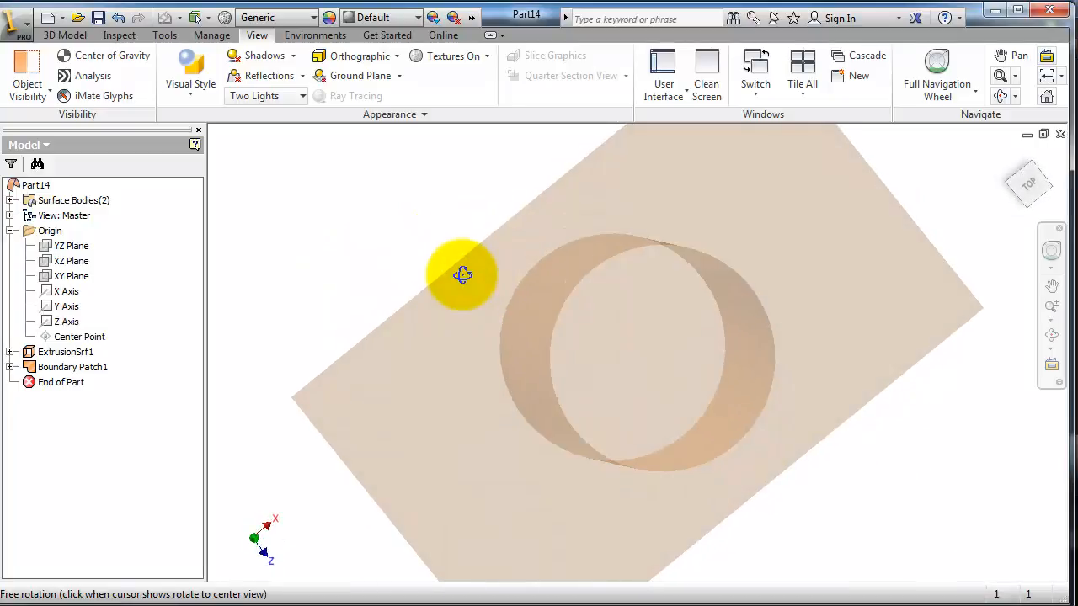
left_click(655, 314)
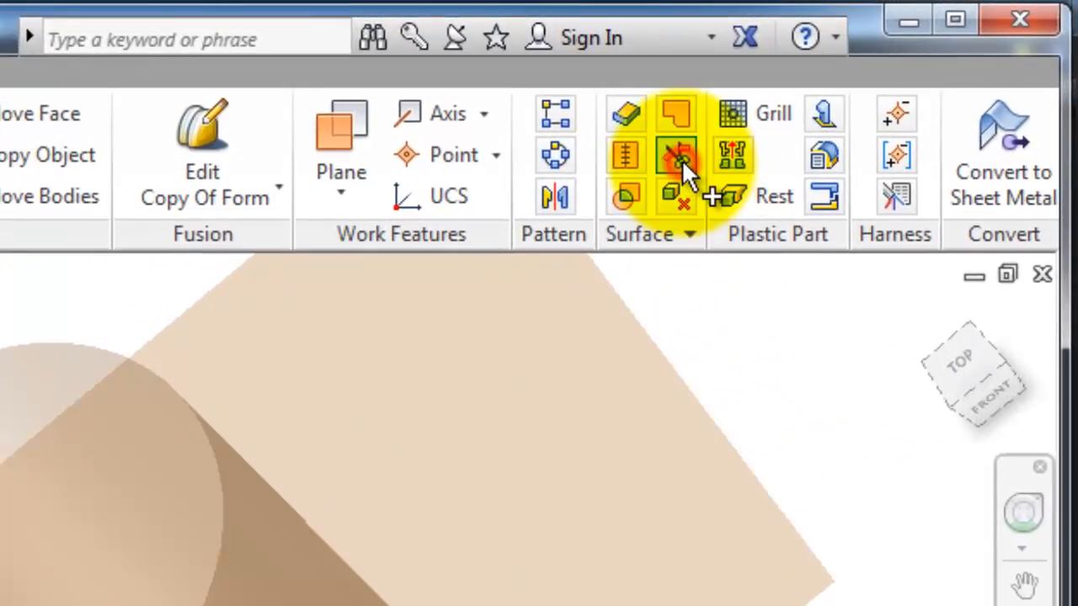
Step: Trim a circular hole in the plane using the cylinder as cutter, then inspect it from below
left_click(678, 156)
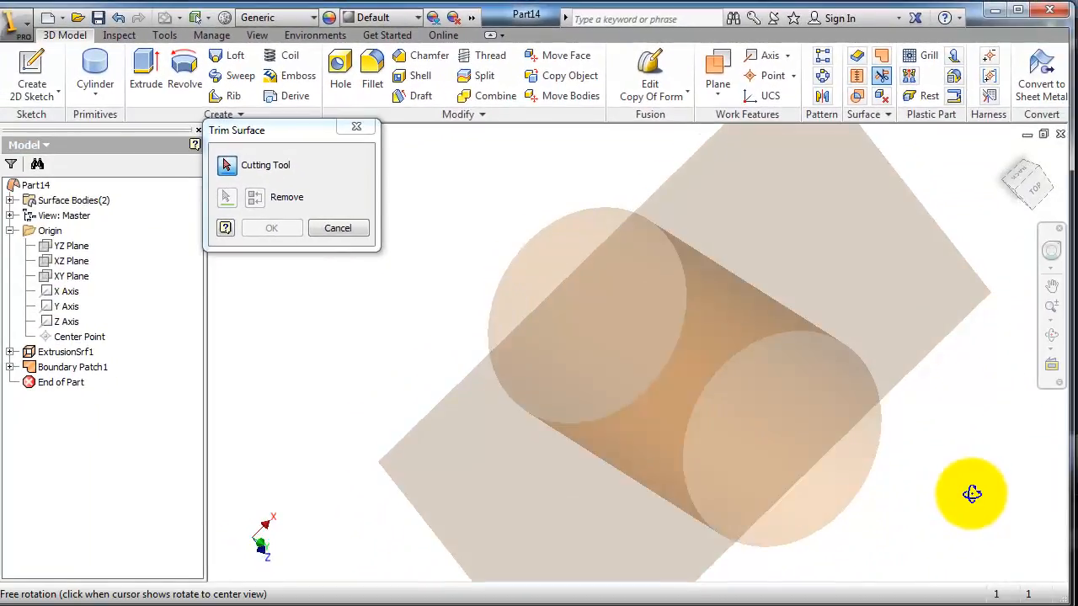
left_click(735, 396)
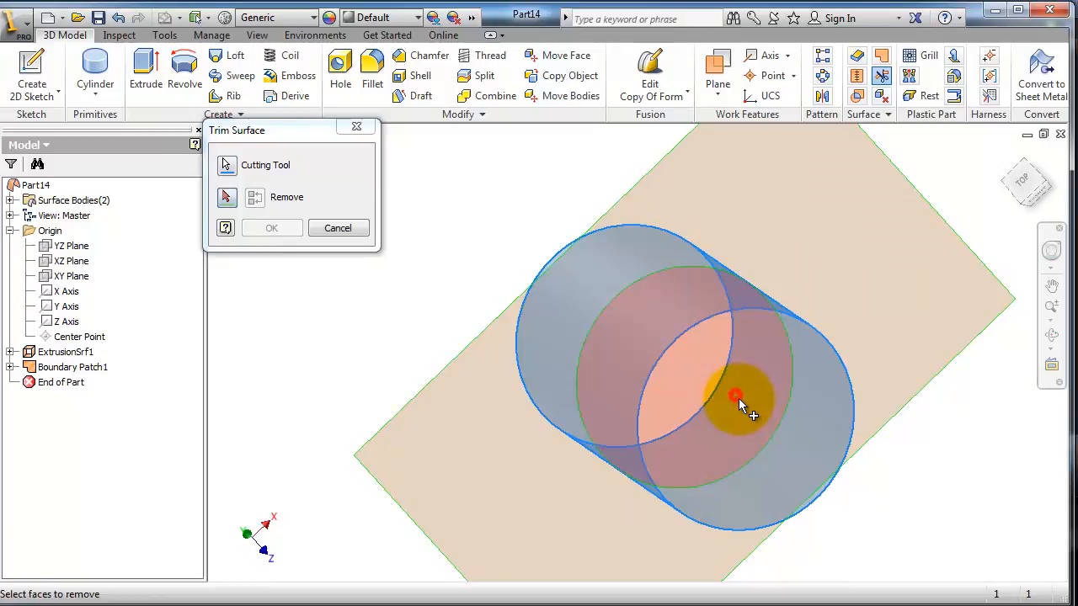
left_click(737, 396)
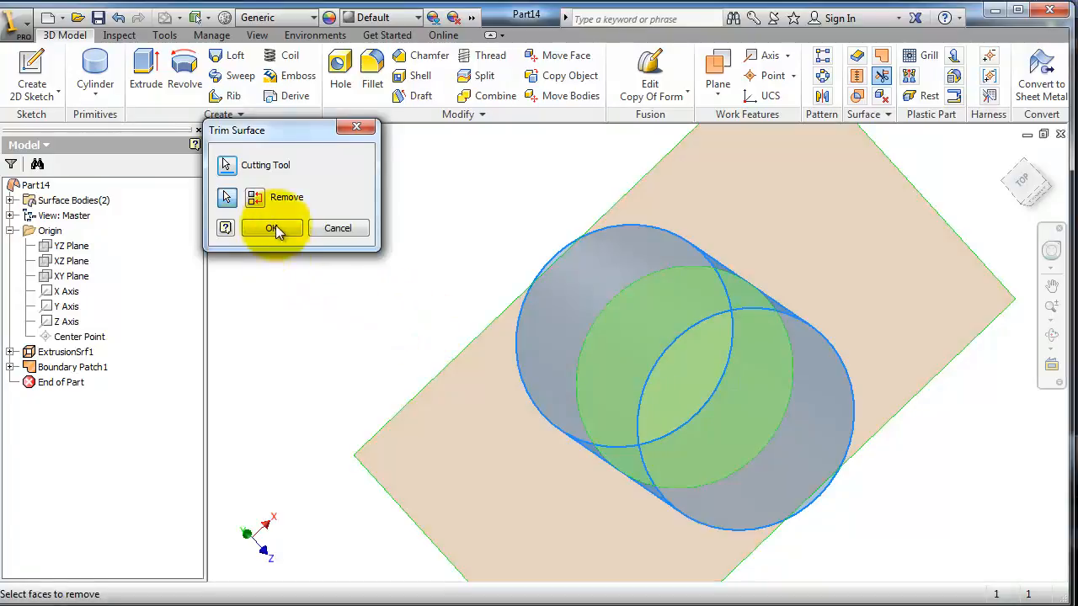
left_click(271, 228)
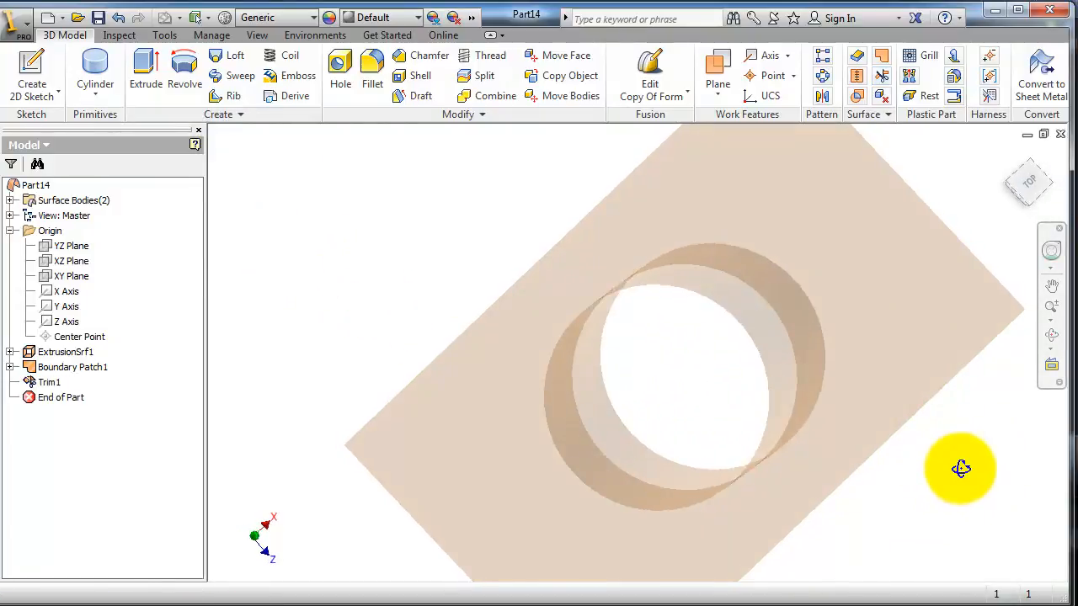
left_click_drag(961, 469, 713, 403)
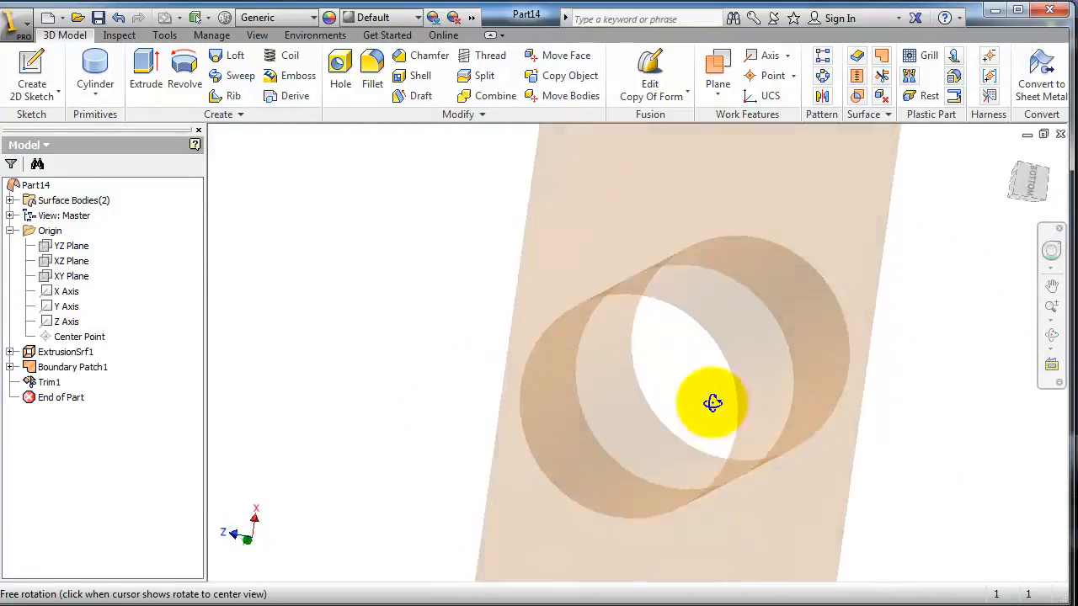
left_click_drag(712, 404, 681, 371)
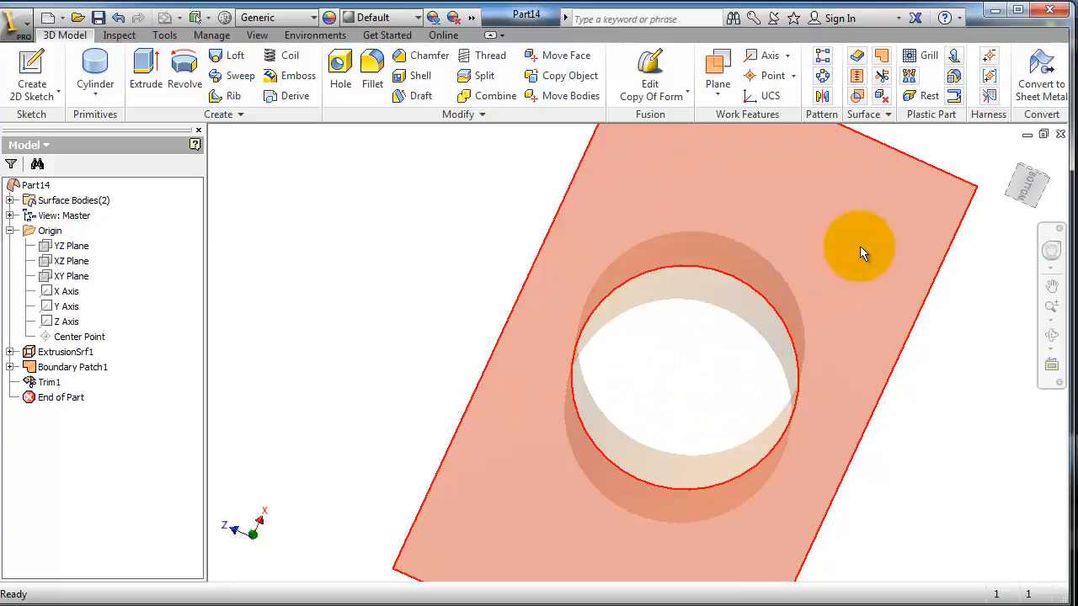
mouse_move(864, 259)
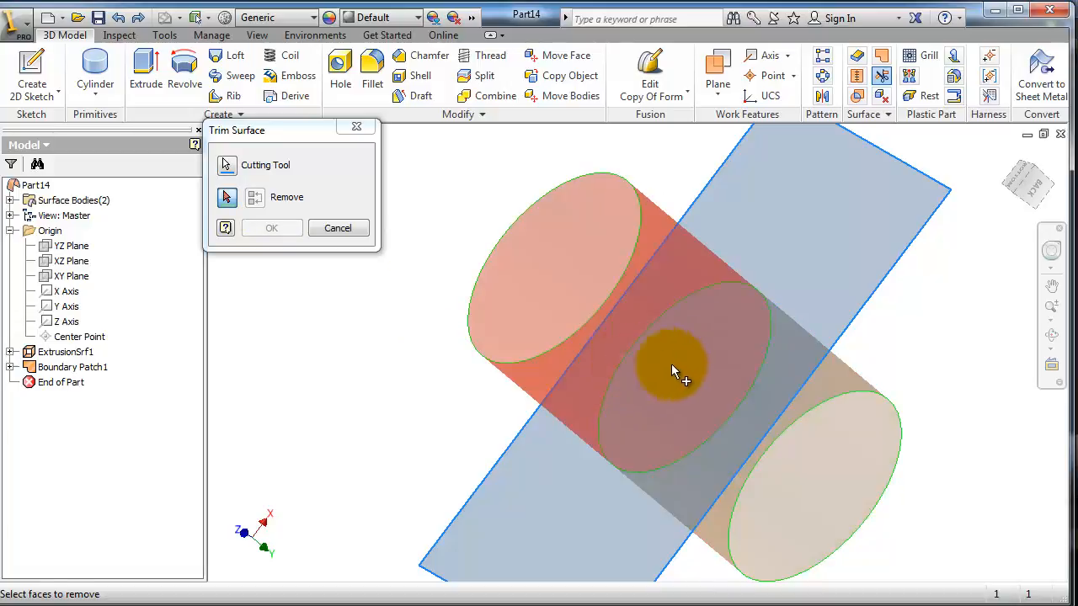
Step: Remove the cylinder portion below the plane and orbit to check the cut edge
left_click(673, 370)
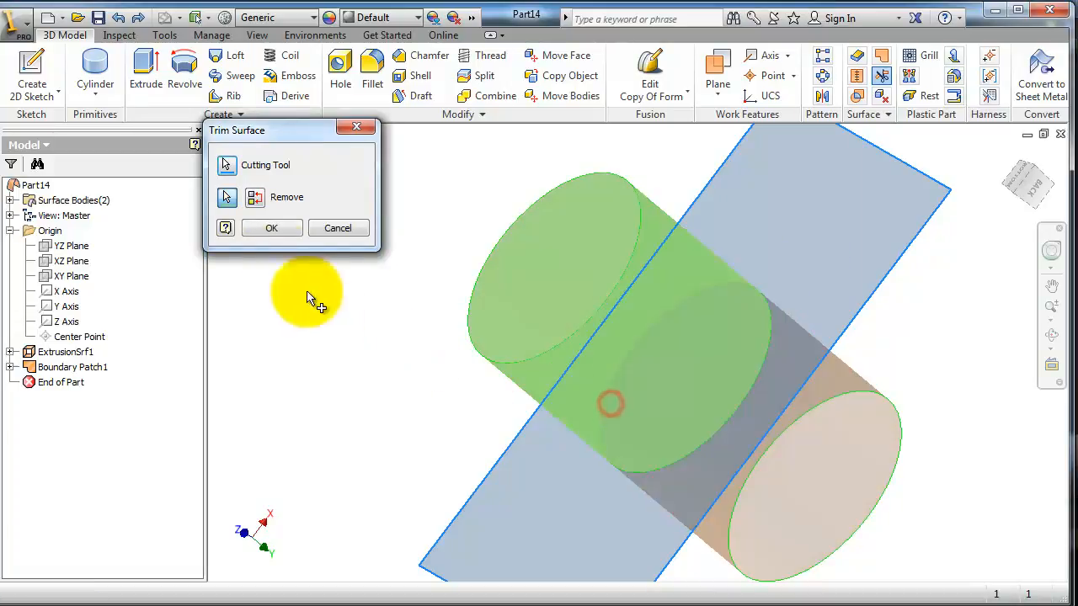
left_click(271, 228)
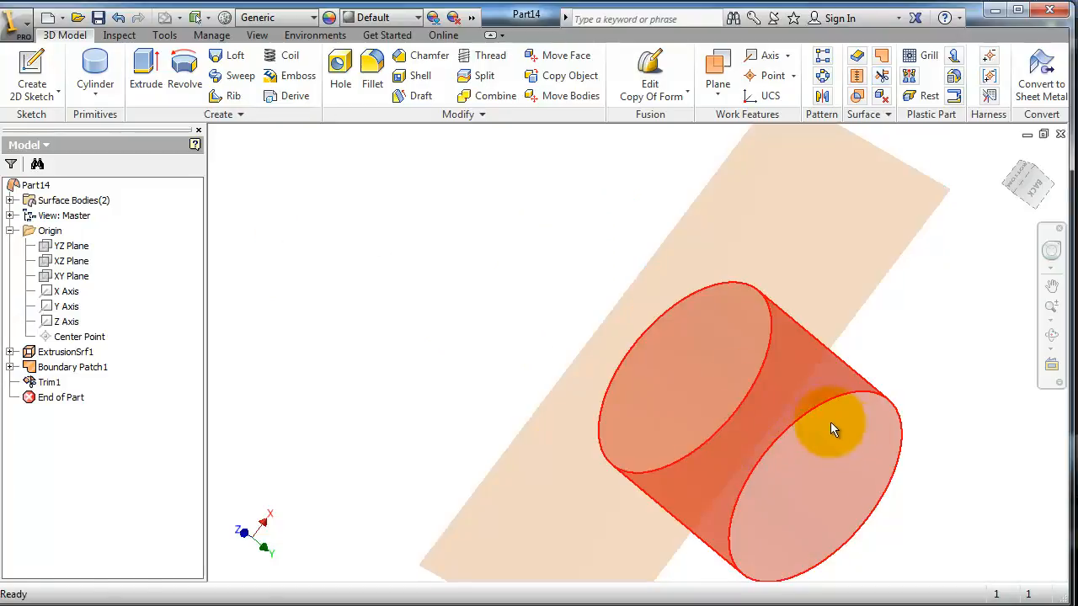
left_click_drag(834, 425, 577, 282)
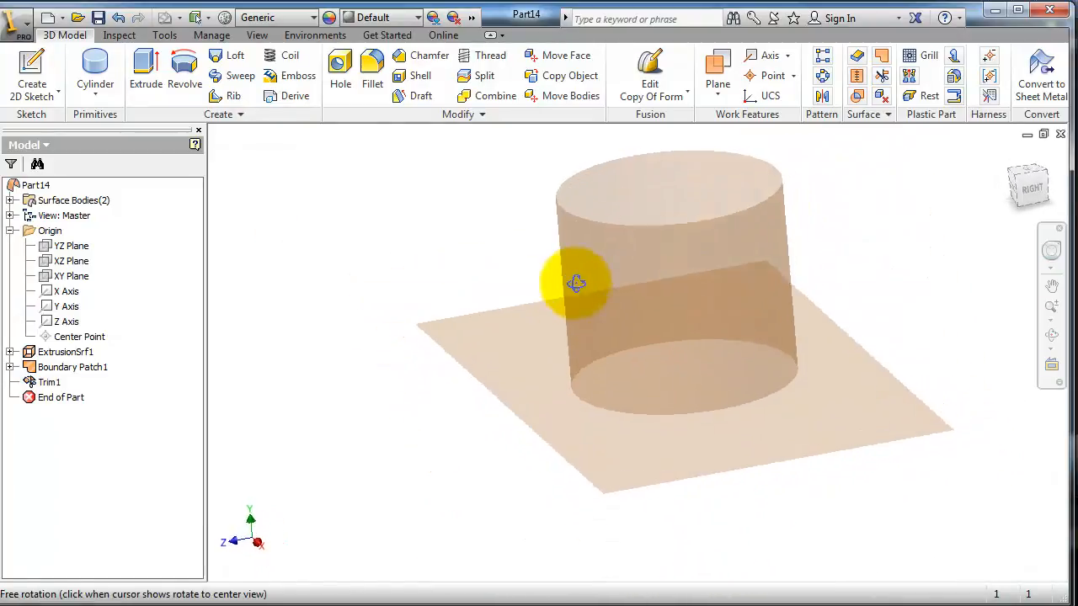
left_click_drag(576, 282, 596, 384)
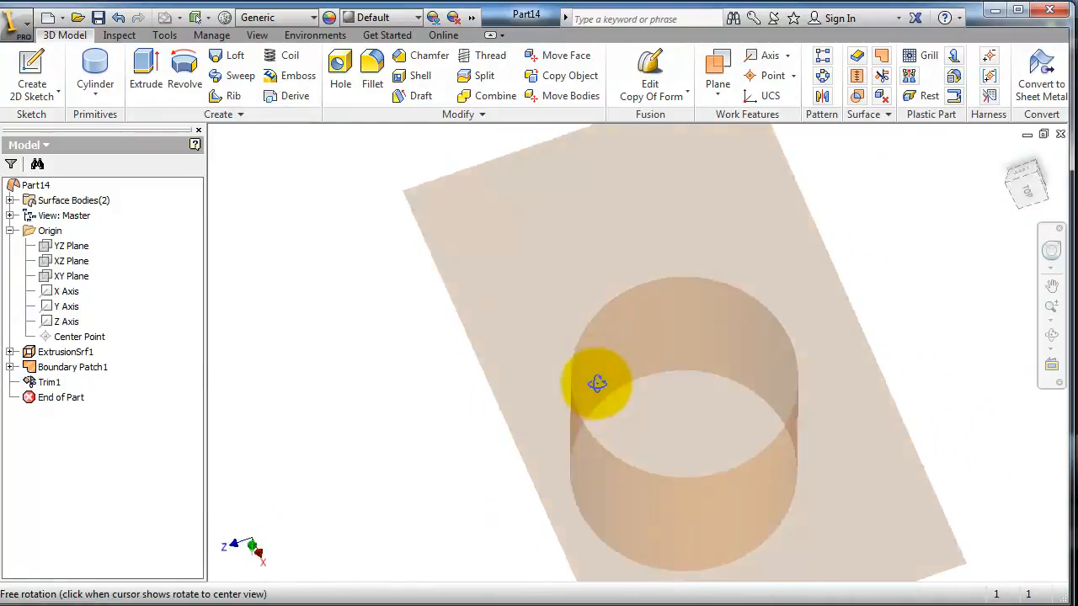
left_click_drag(596, 384, 594, 436)
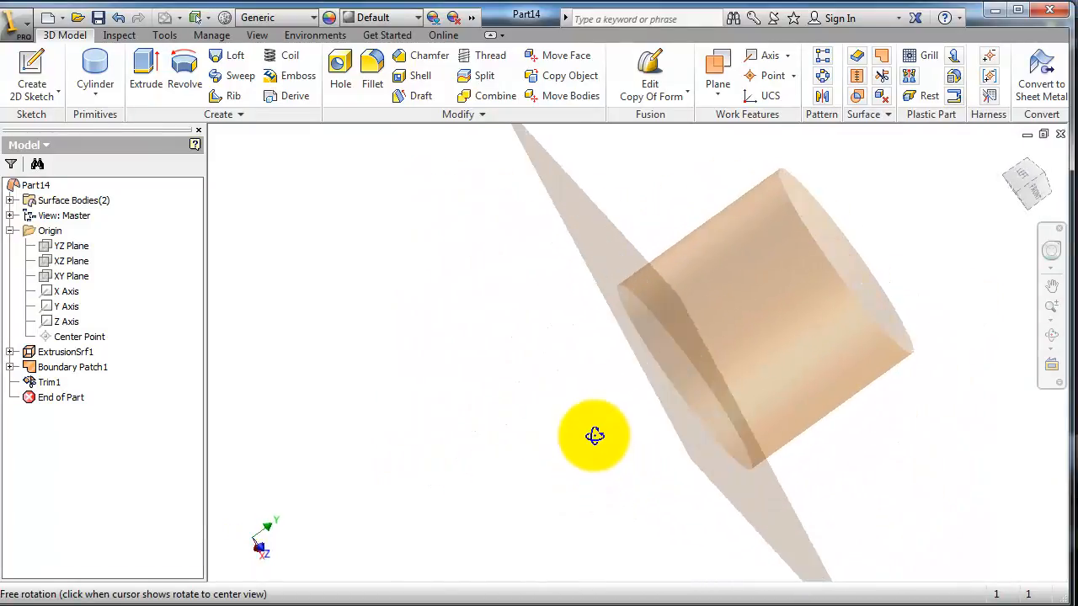
left_click_drag(594, 437, 515, 479)
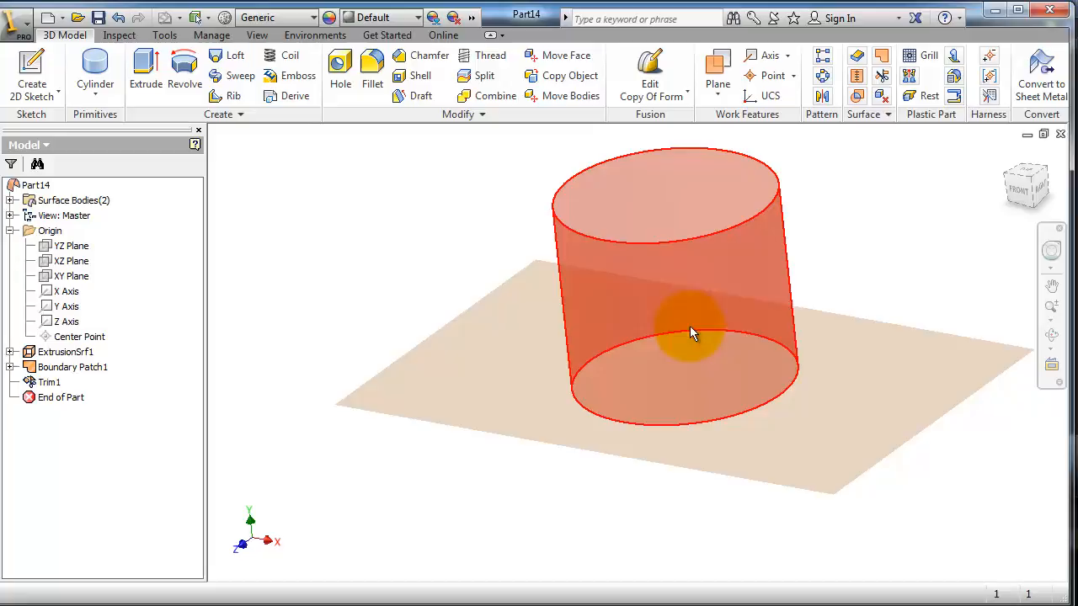
left_click_drag(691, 333, 809, 337)
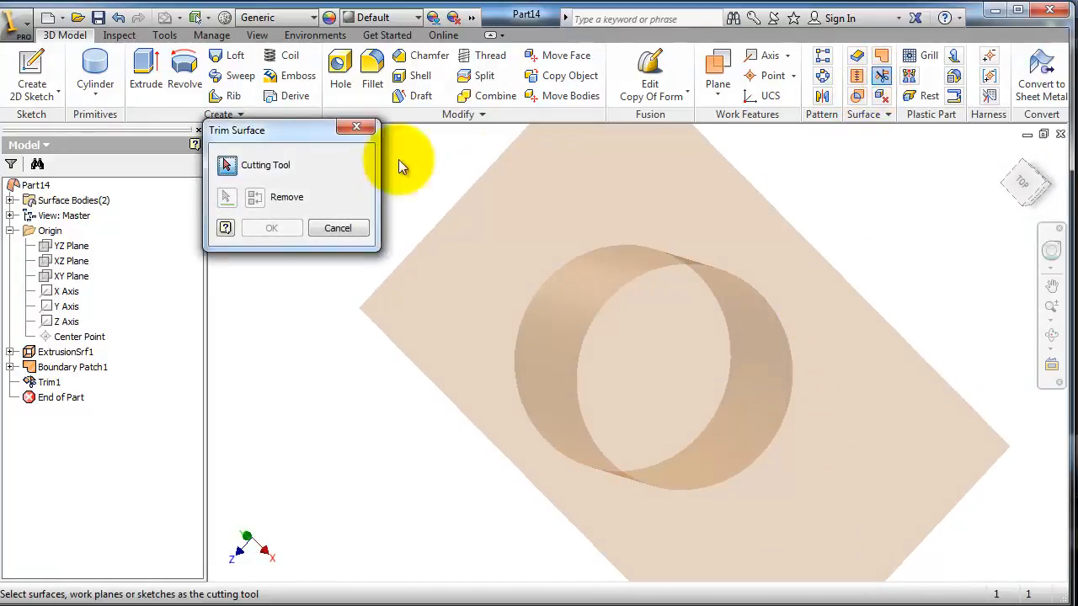
Step: Remove the plane's inner circle with the cylinder as cutter, creating Trim2, and inspect the hole
left_click(673, 346)
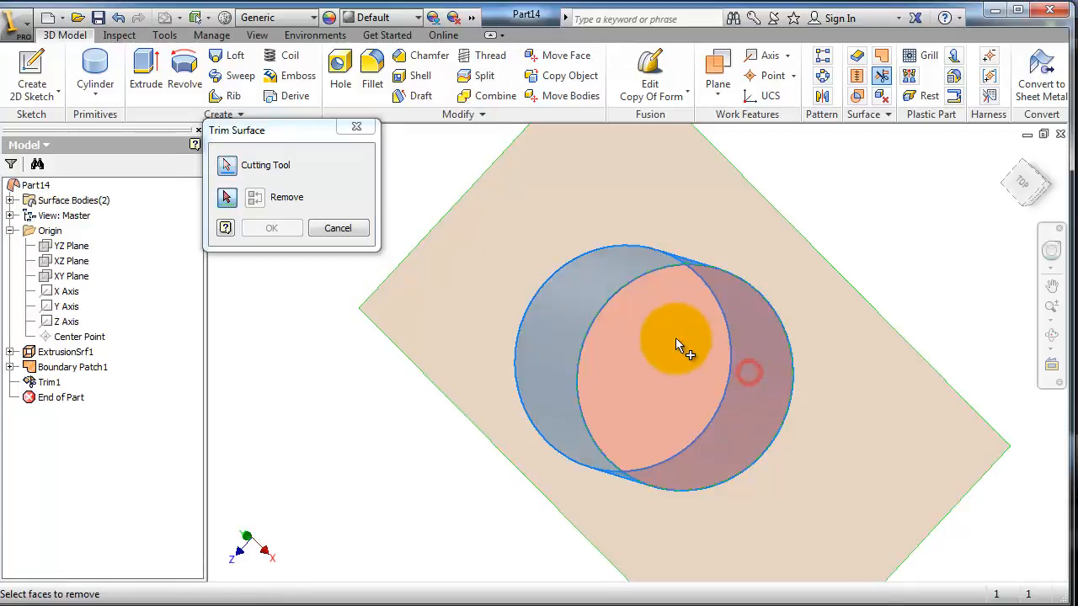
left_click(680, 345)
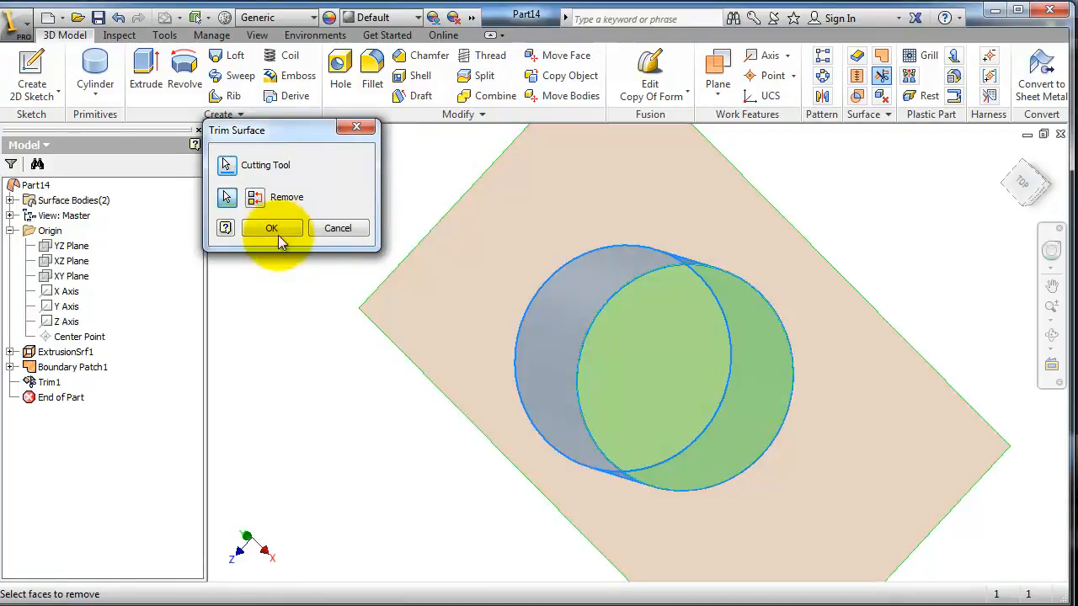
left_click(271, 227)
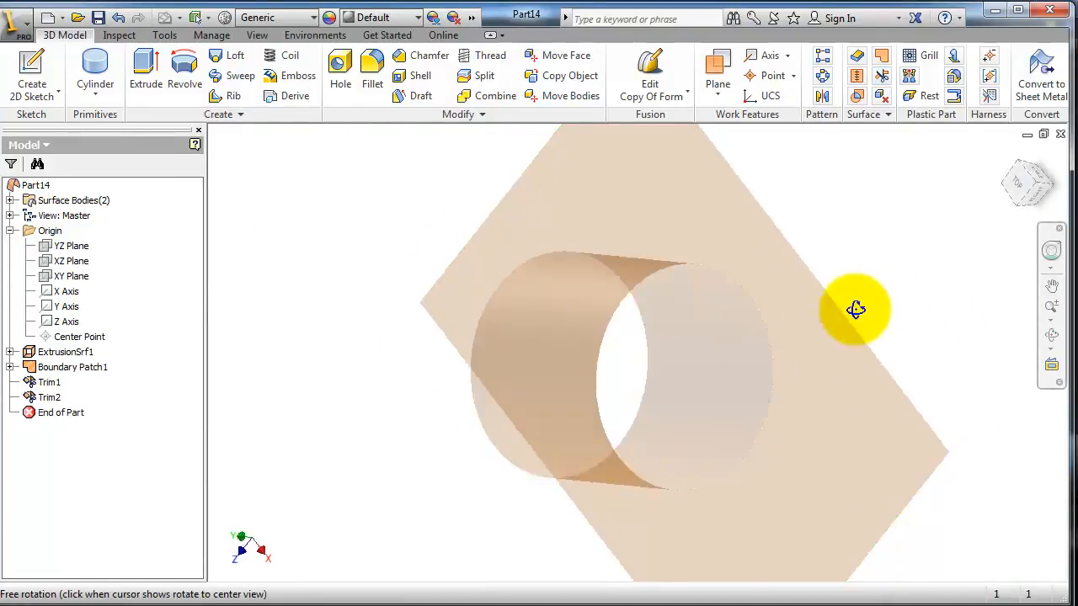
left_click_drag(855, 309, 630, 448)
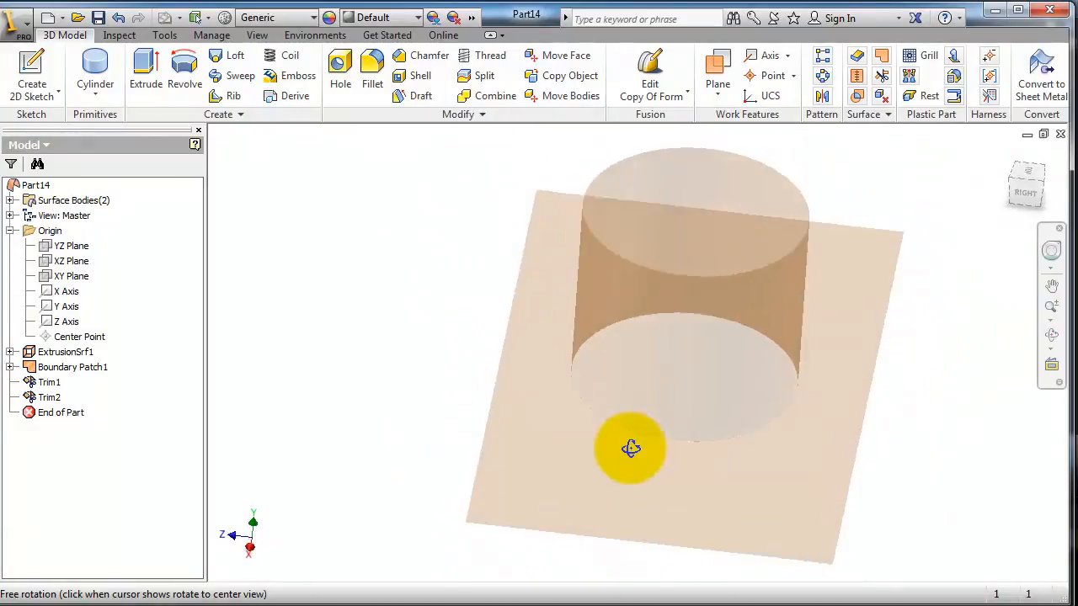